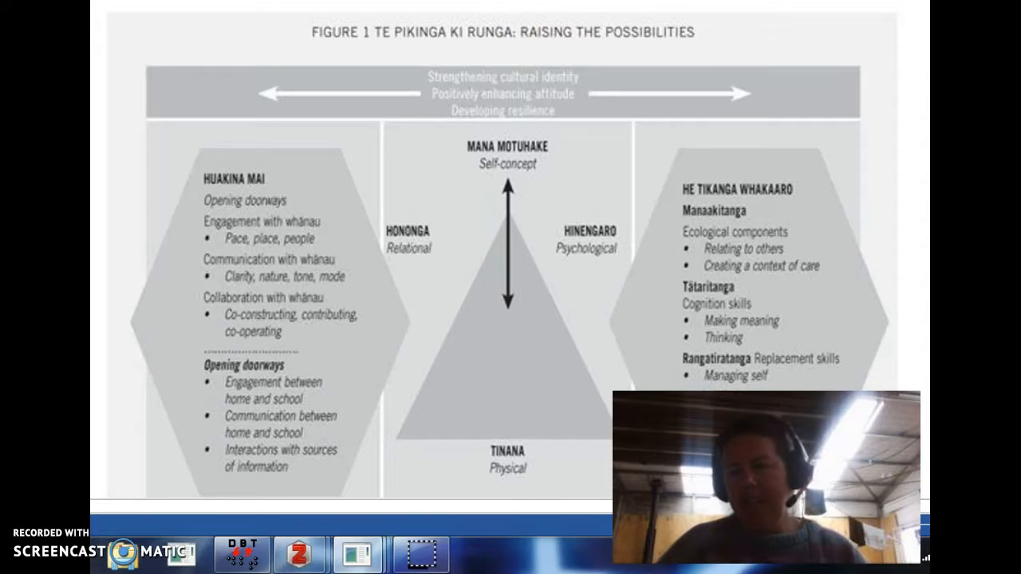
{"action": "scroll", "scroll_direction": "down", "scroll_amount": 3}
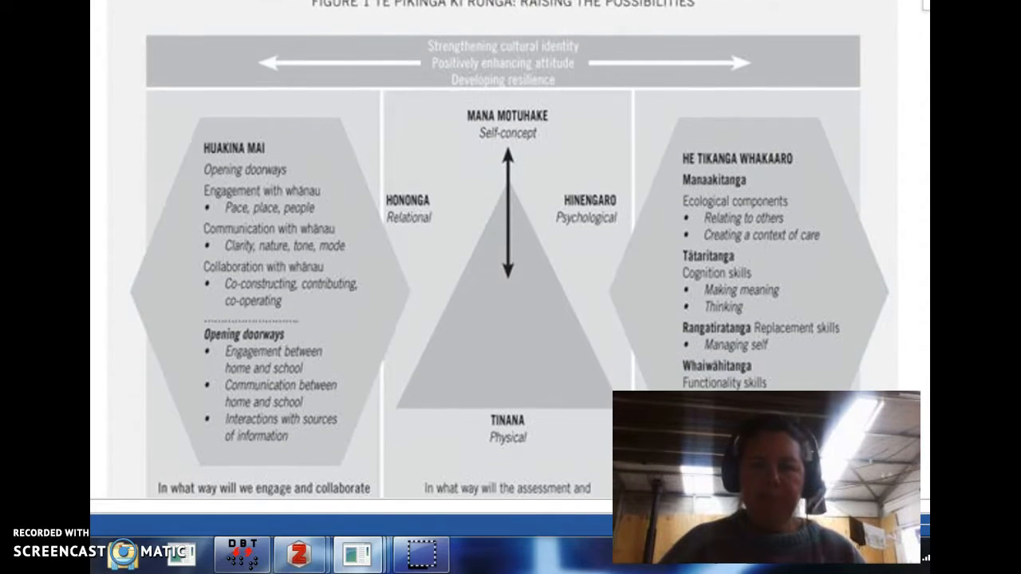
{"action": "scroll", "scroll_direction": "down", "scroll_amount": 3}
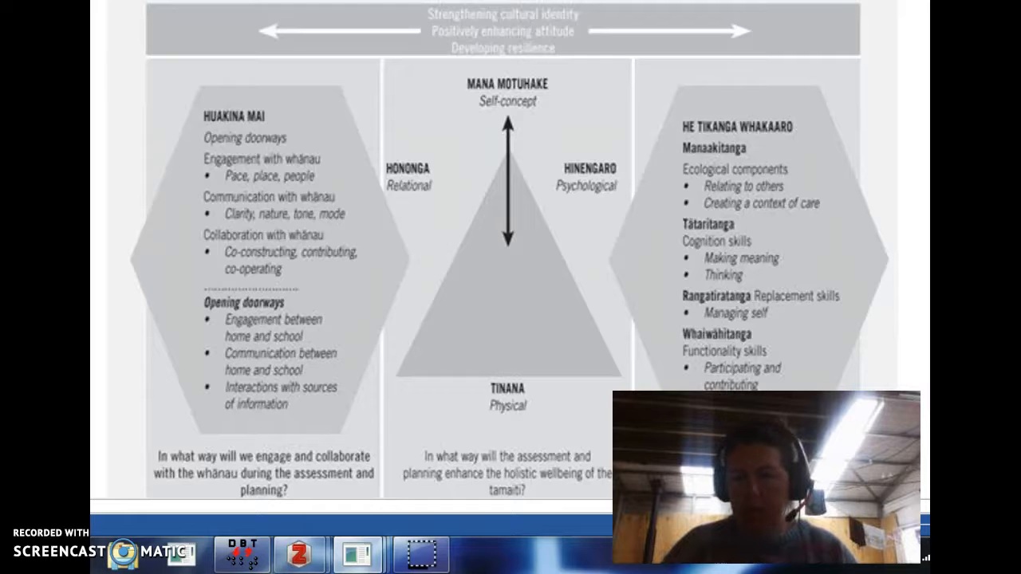
{"action": "scroll", "scroll_direction": "down", "scroll_amount": 3}
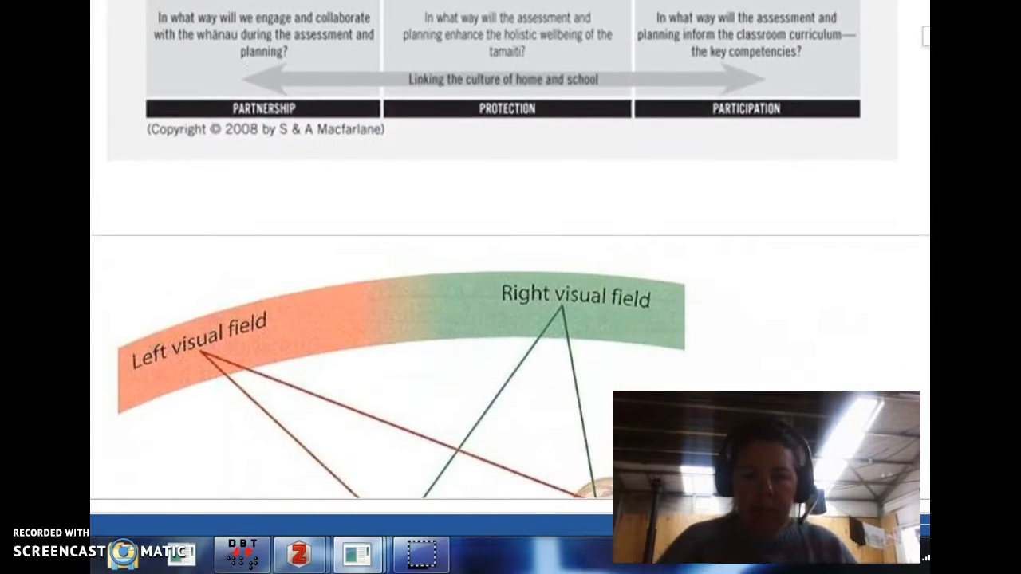
{"action": "scroll", "scroll_direction": "down", "scroll_amount": 3}
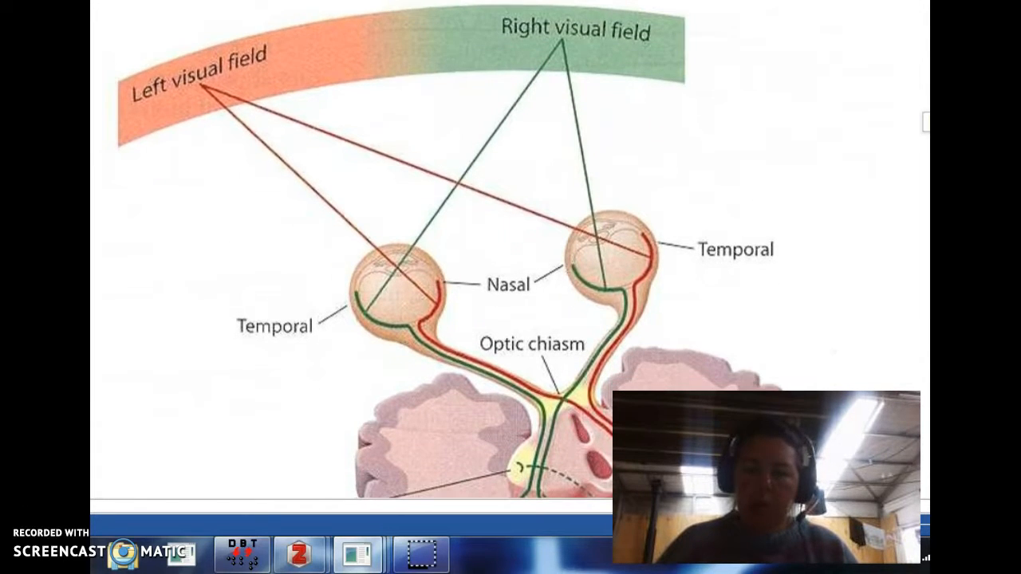
{"action": "scroll", "scroll_direction": "down", "scroll_amount": 3}
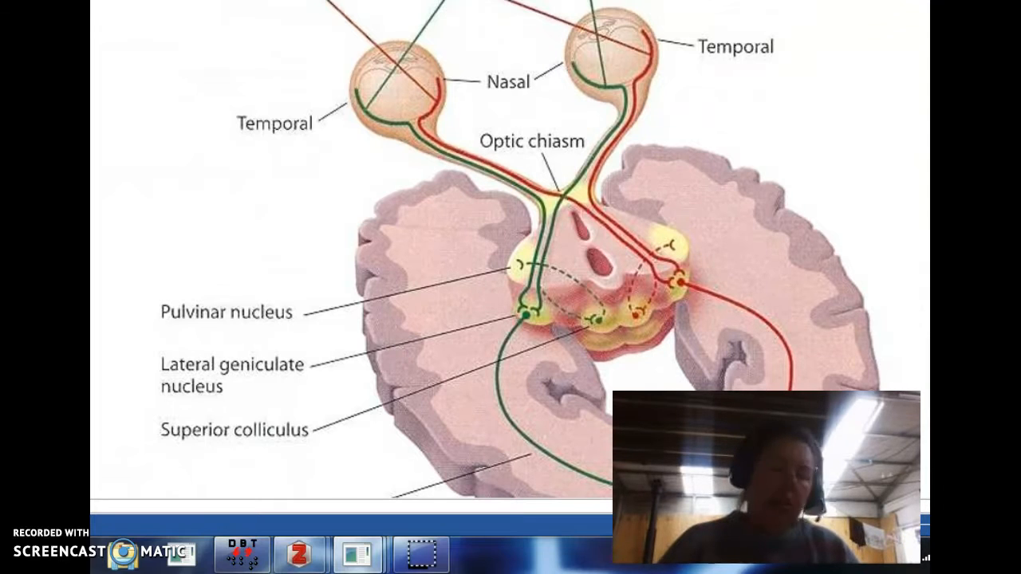
{"action": "scroll", "scroll_direction": "down", "scroll_amount": 3}
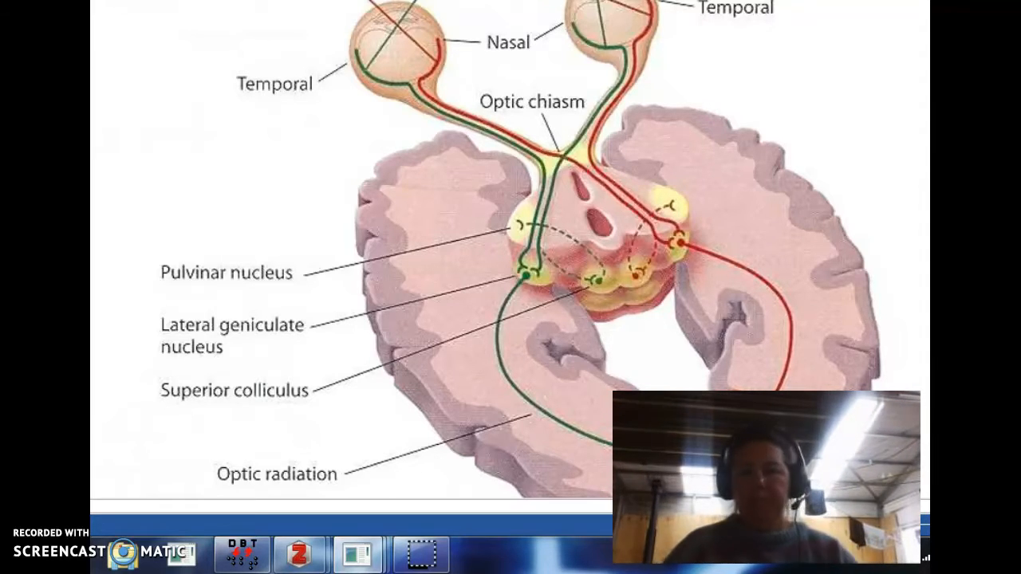
{"action": "scroll", "scroll_direction": "down", "scroll_amount": 3}
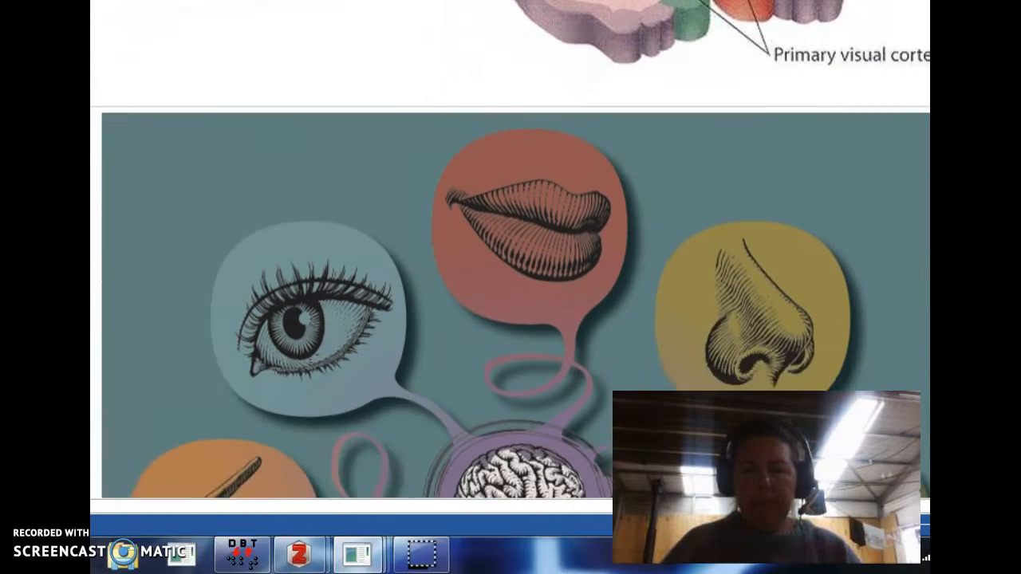
{"action": "scroll", "scroll_direction": "down", "scroll_amount": 3}
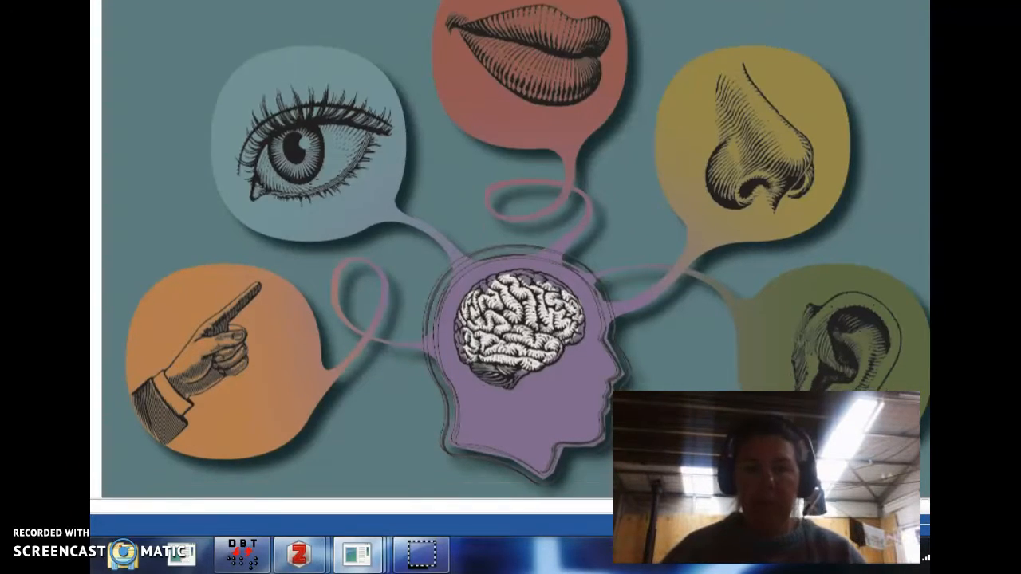
{"action": "scroll", "scroll_direction": "down", "scroll_amount": 3}
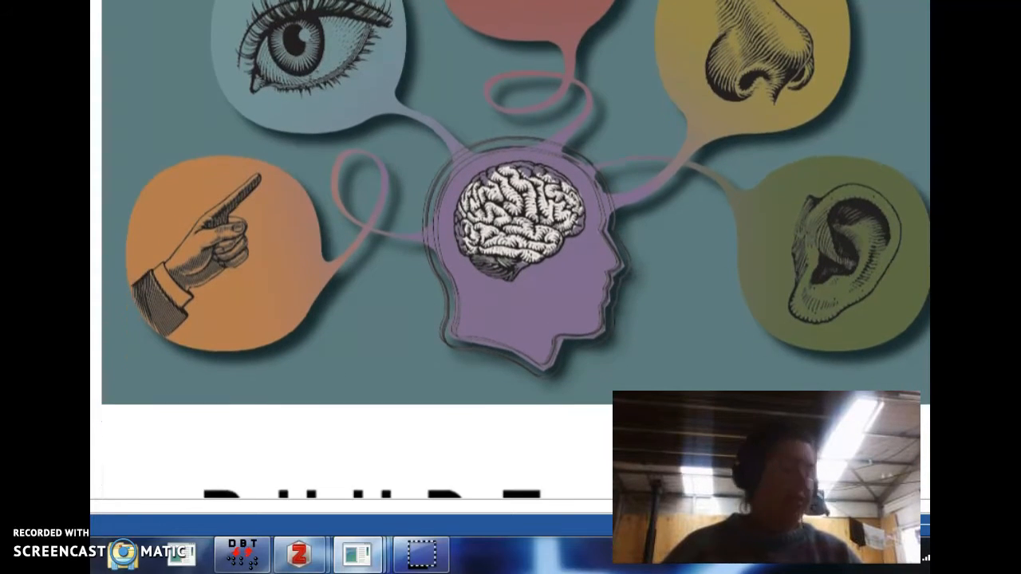
{"action": "scroll", "scroll_direction": "down", "scroll_amount": 3}
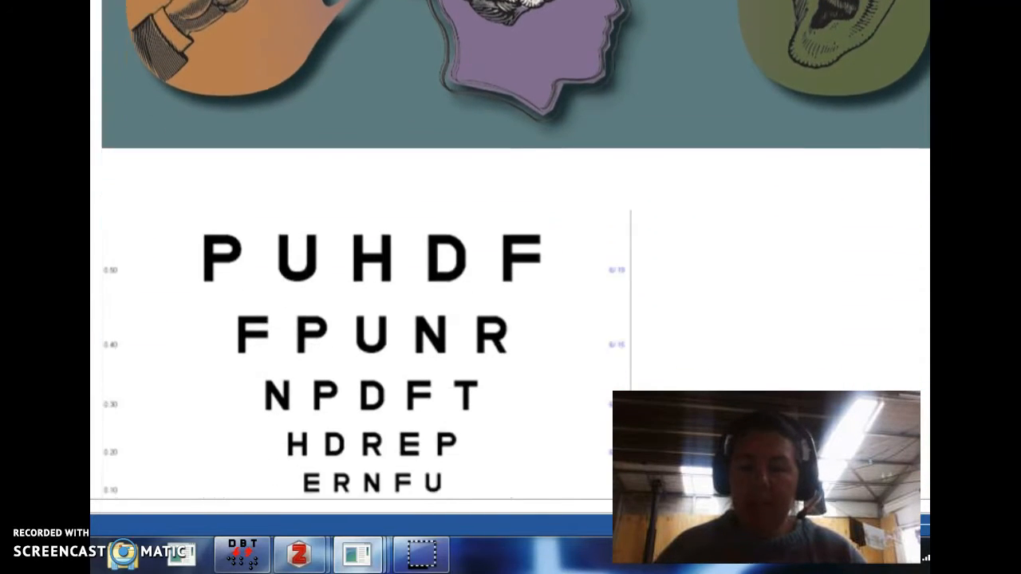
{"action": "scroll", "scroll_direction": "down", "scroll_amount": 3}
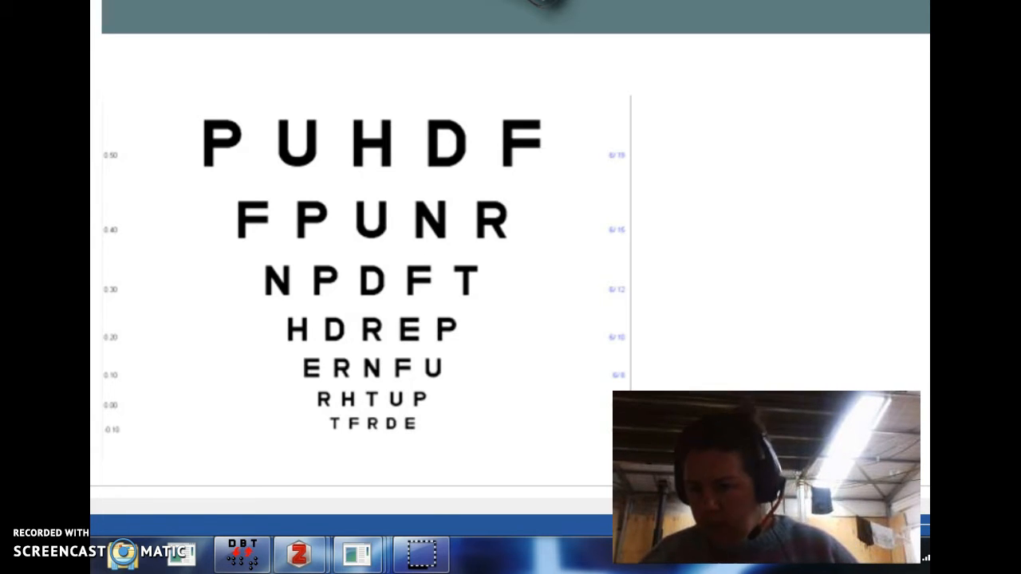
{"action": "scroll", "scroll_direction": "down", "scroll_amount": 3}
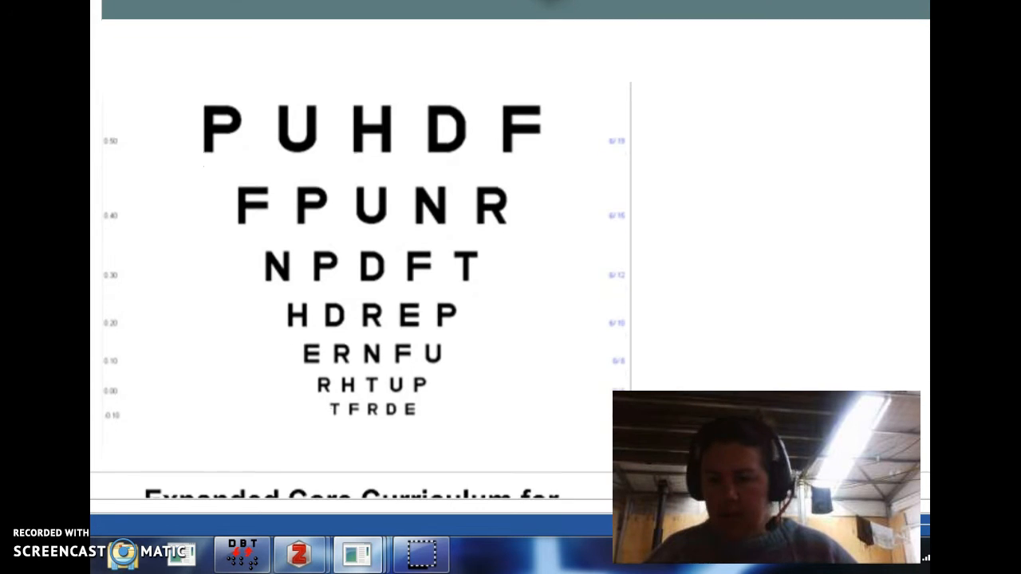
{"action": "scroll", "scroll_direction": "down", "scroll_amount": 3}
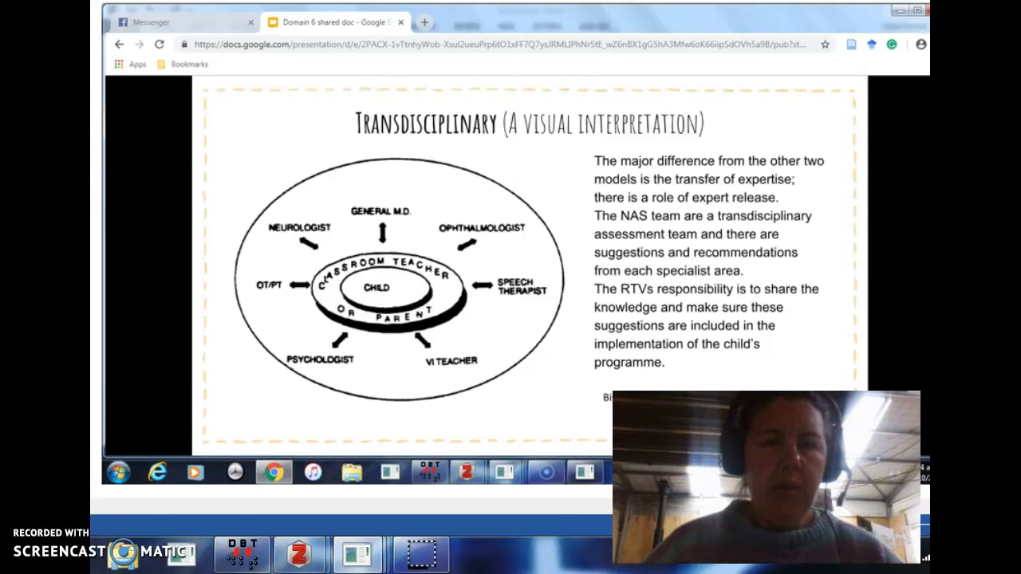
{"action": "mouse_move", "coordinate": [746, 357]}
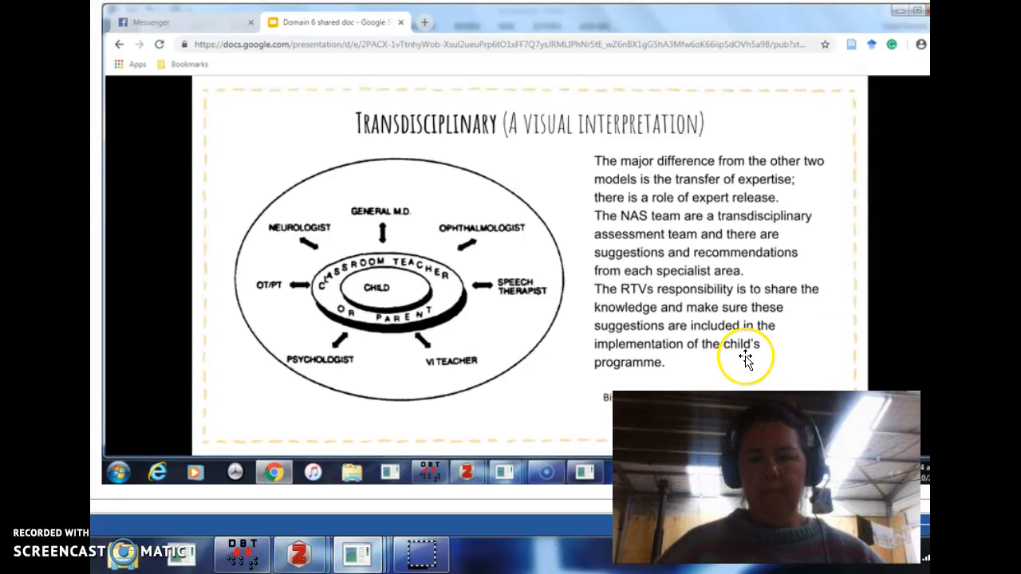